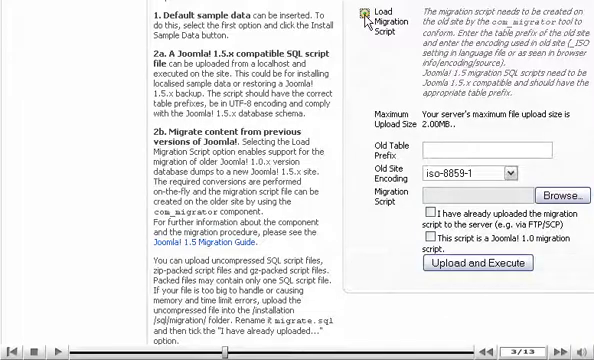
- Set the migration script's Old Table Prefix to jos_
{"action": "type", "text": "jos_"}
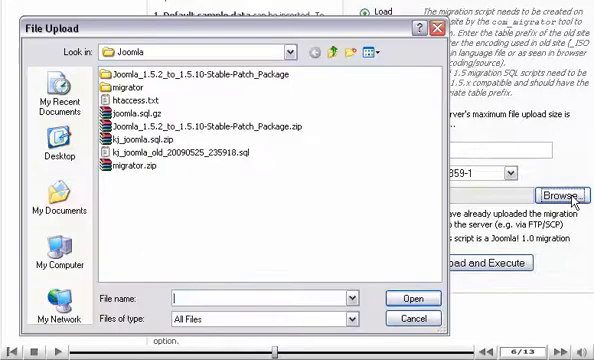
- Upload and execute the old site's SQL backup, then proceed after Migration successful
{"action": "left_click", "coordinate": [408, 298]}
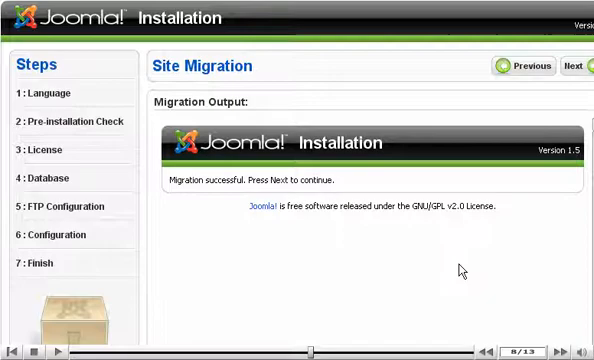
{"action": "left_click", "coordinate": [576, 66]}
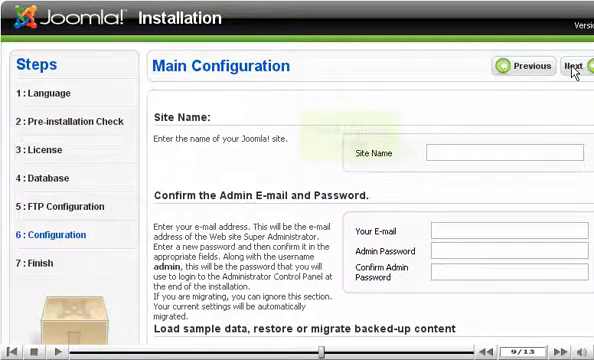
- Name the site Joomla Migration Site and finish the installation
{"action": "type", "text": "Joomla Migration Site"}
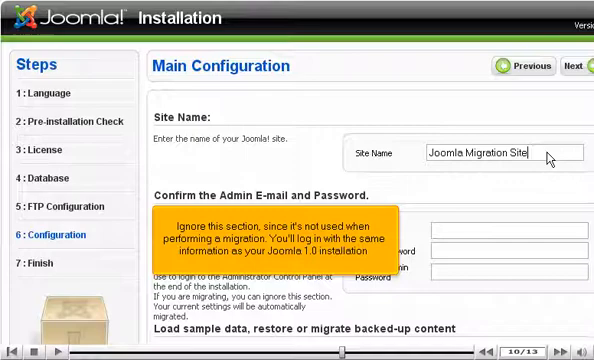
{"action": "left_click", "coordinate": [576, 66]}
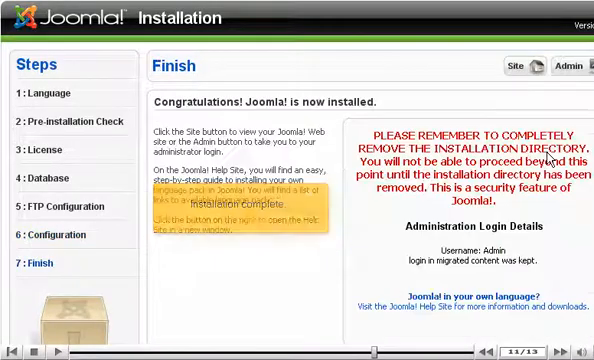